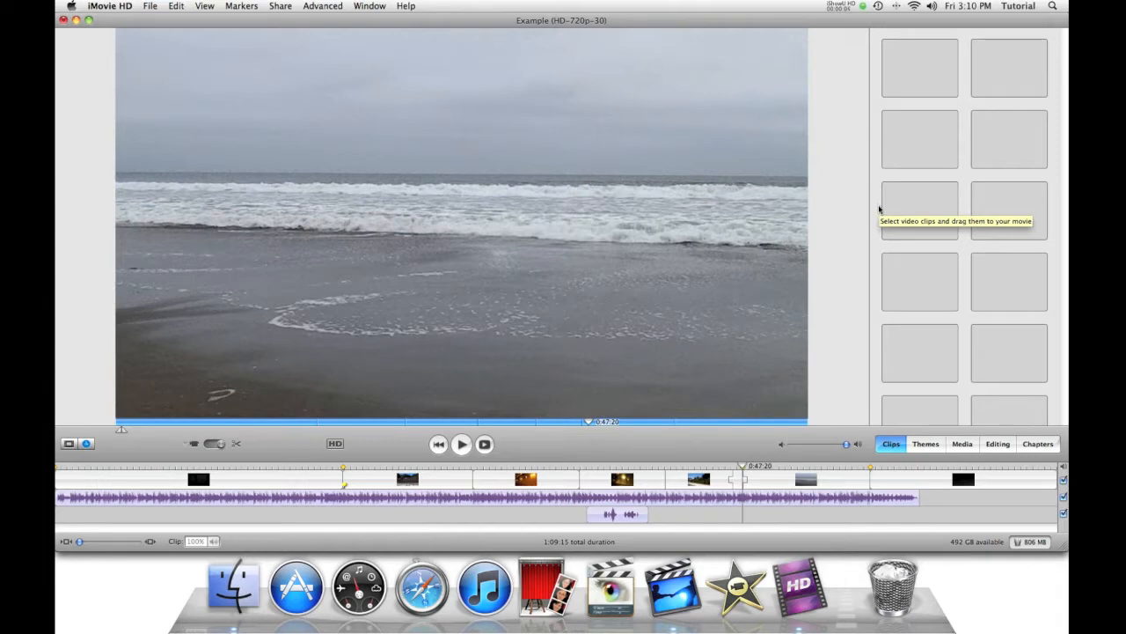
# Open the Share menu to see the export destinations for the beach movie
pyautogui.click(280, 5)
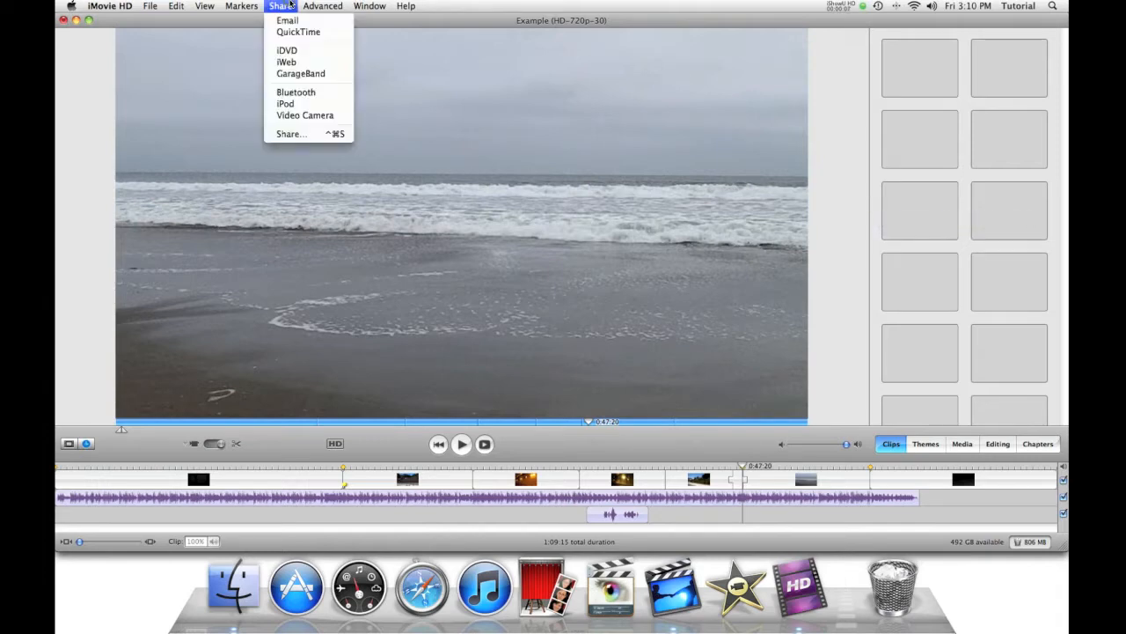
pyautogui.moveTo(297, 32)
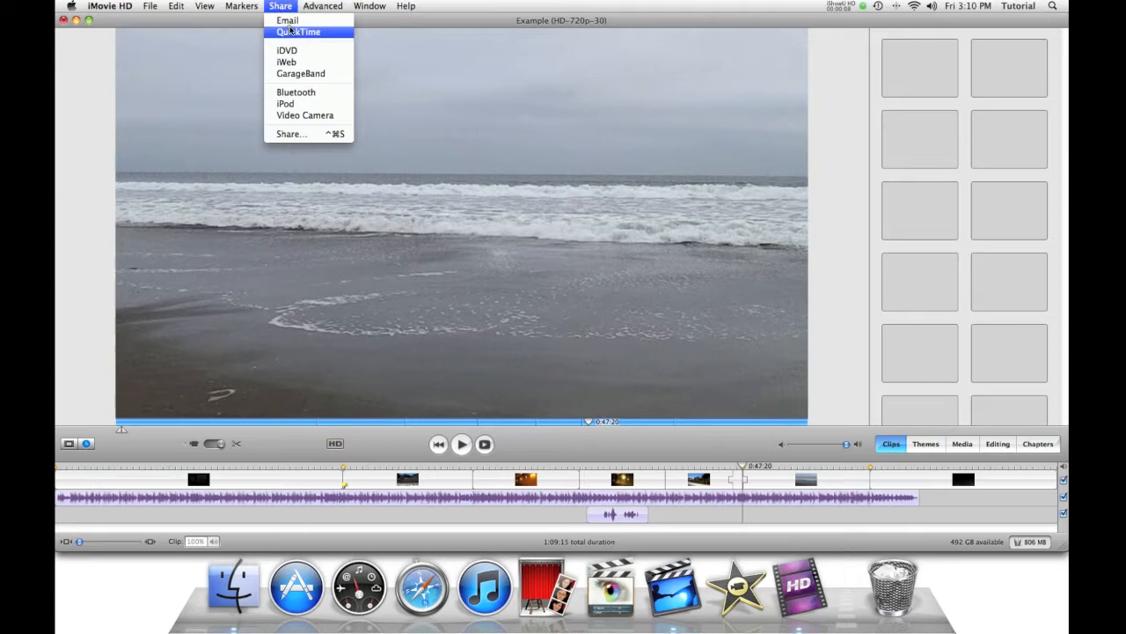
# Pick QuickTime sharing, set Compress movie for to Full Quality, and start the export
pyautogui.click(298, 32)
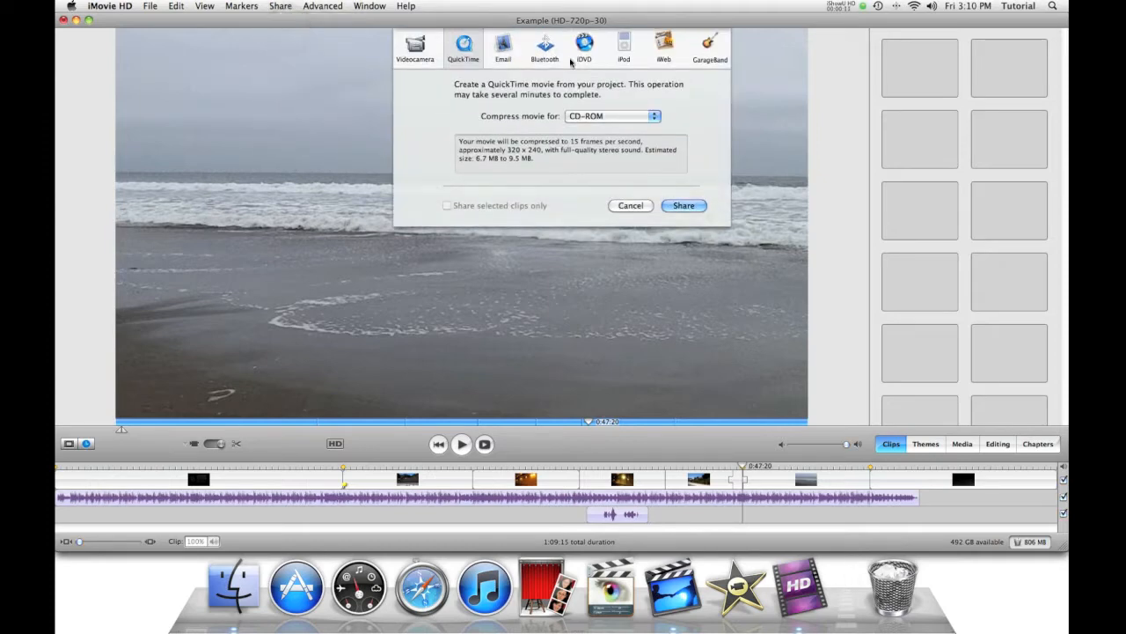
pyautogui.moveTo(587, 42)
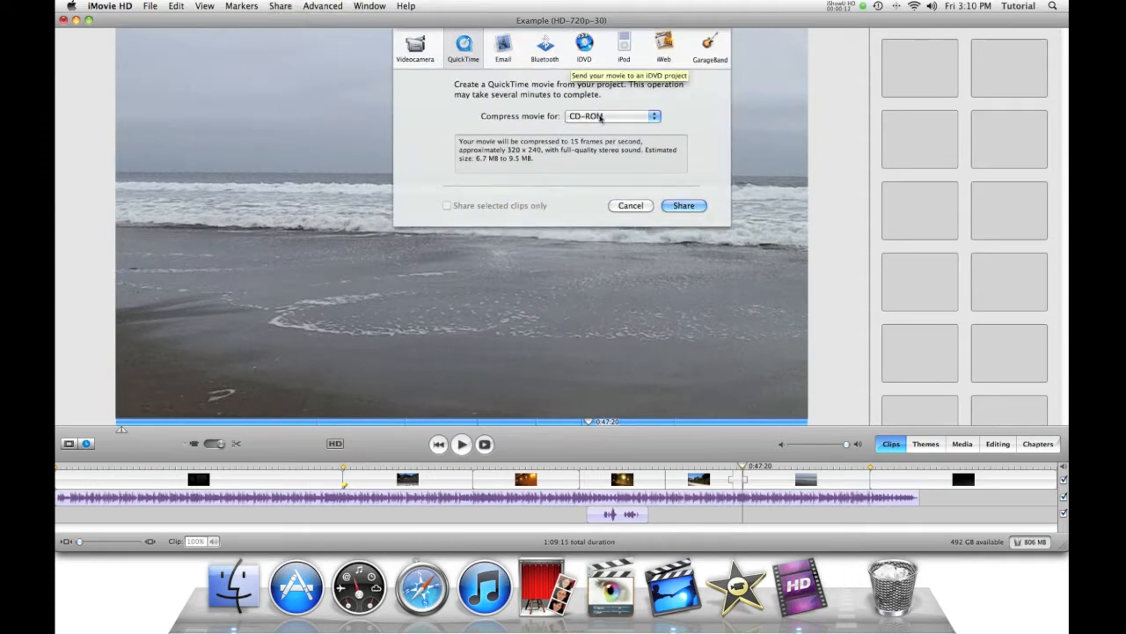
pyautogui.click(611, 115)
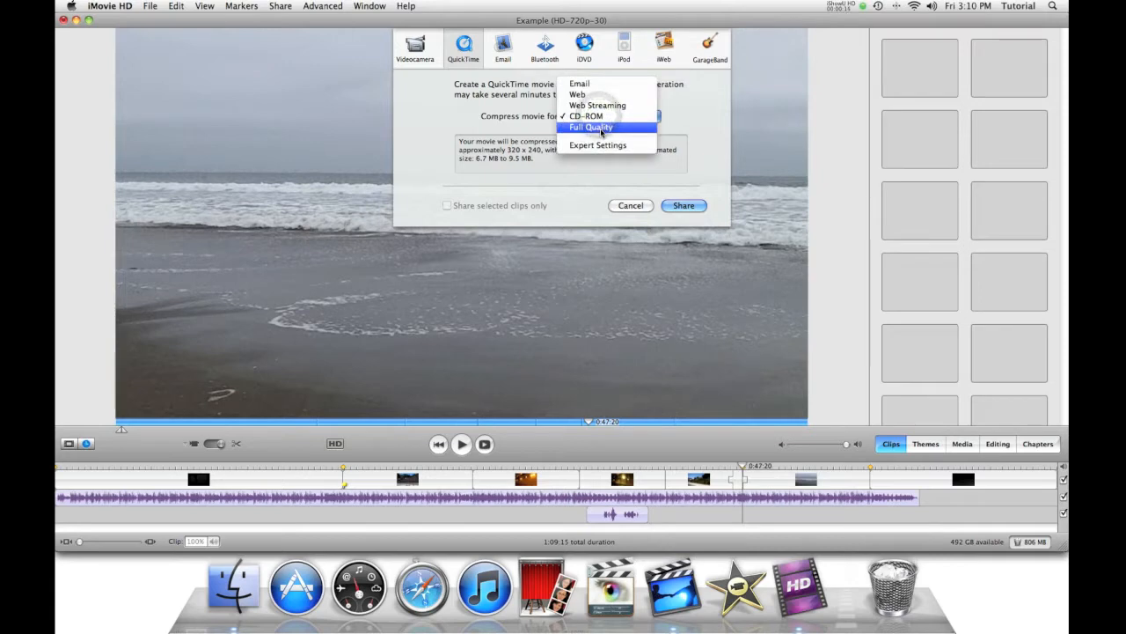
pyautogui.click(591, 128)
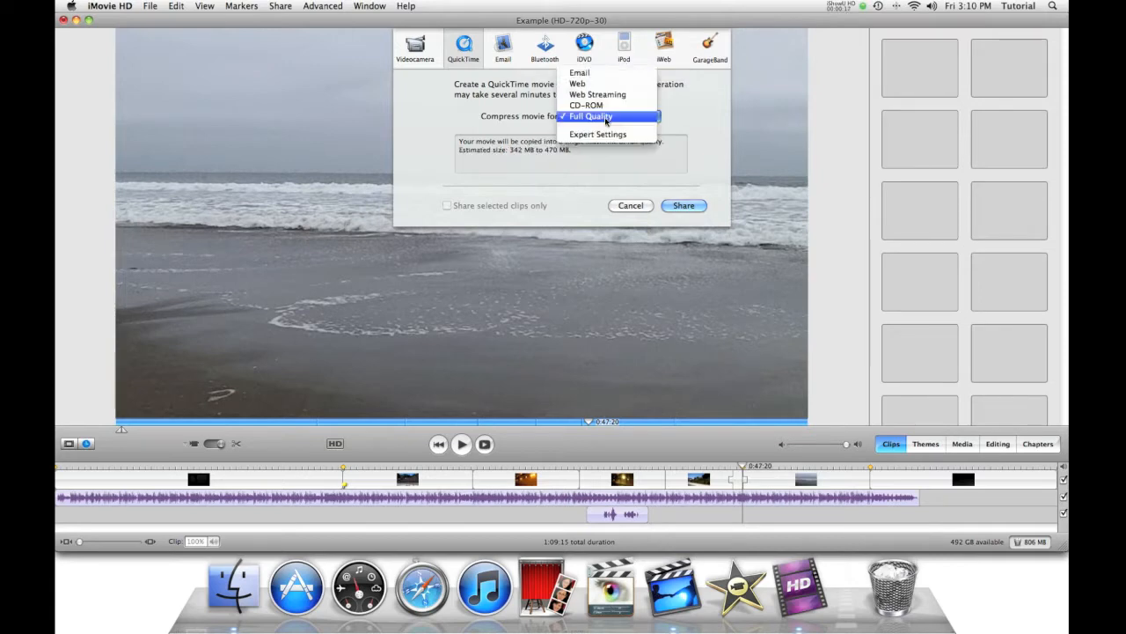
pyautogui.moveTo(597, 94)
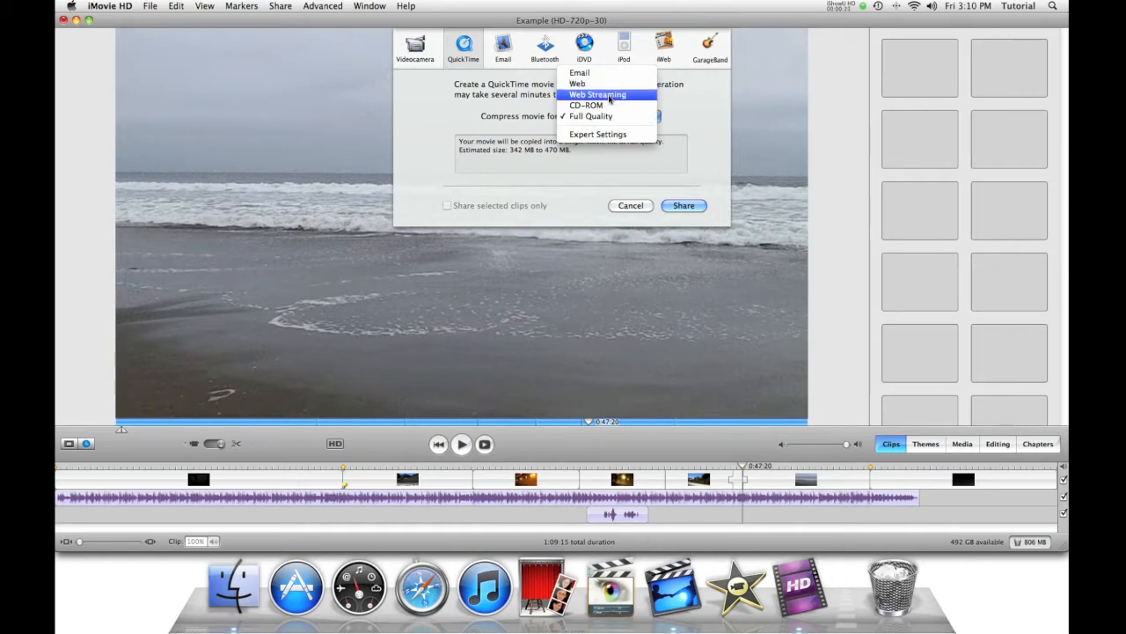
pyautogui.click(589, 115)
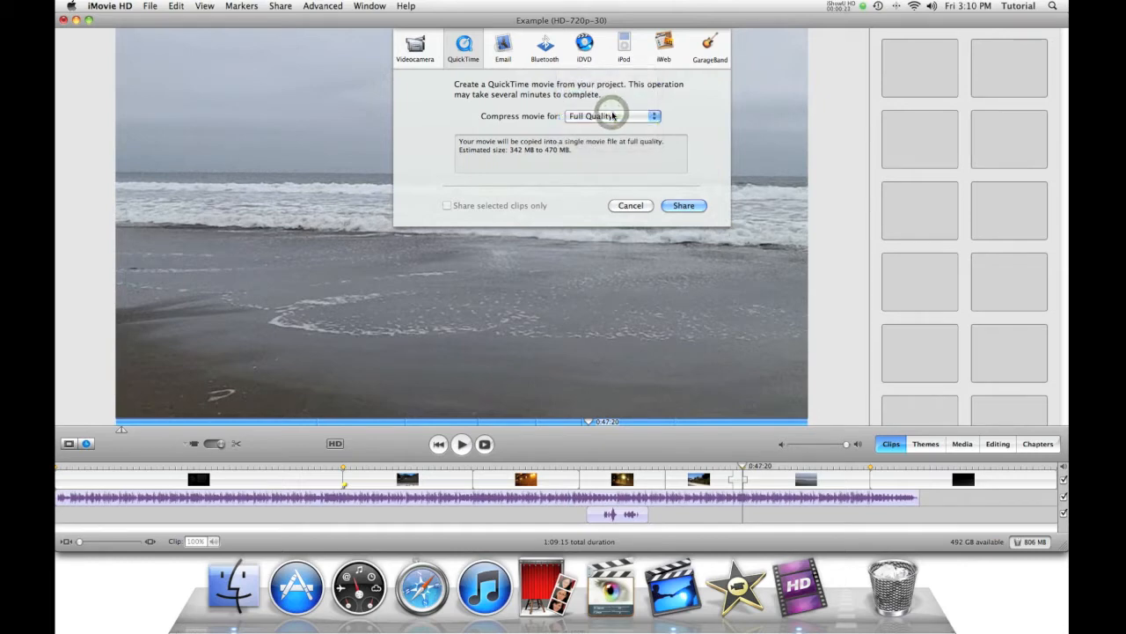
pyautogui.click(614, 115)
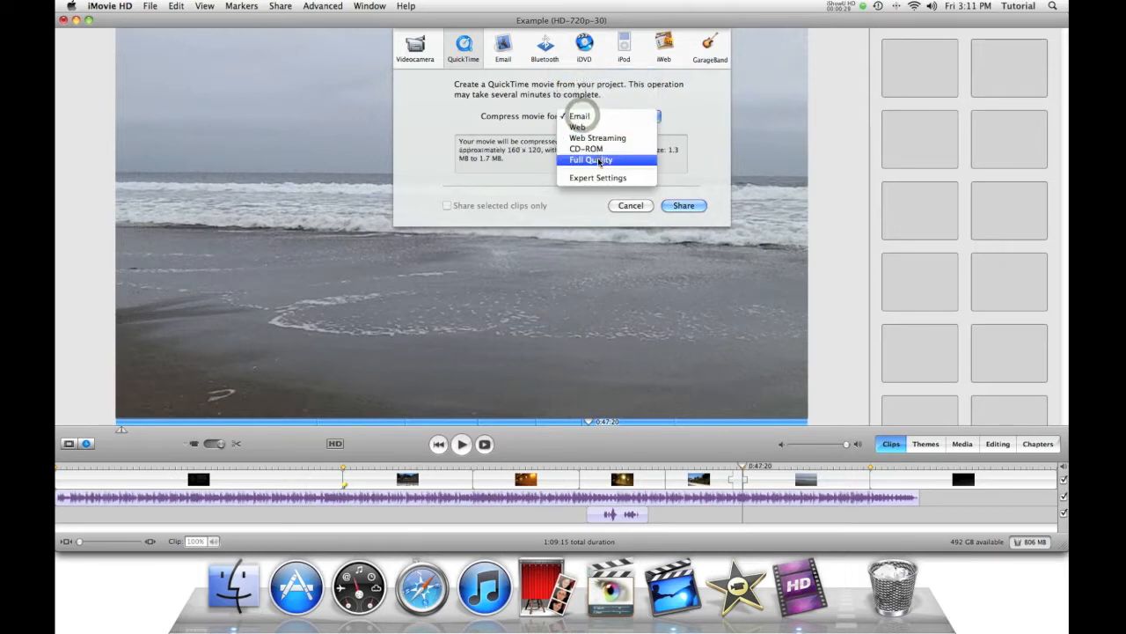
pyautogui.click(590, 160)
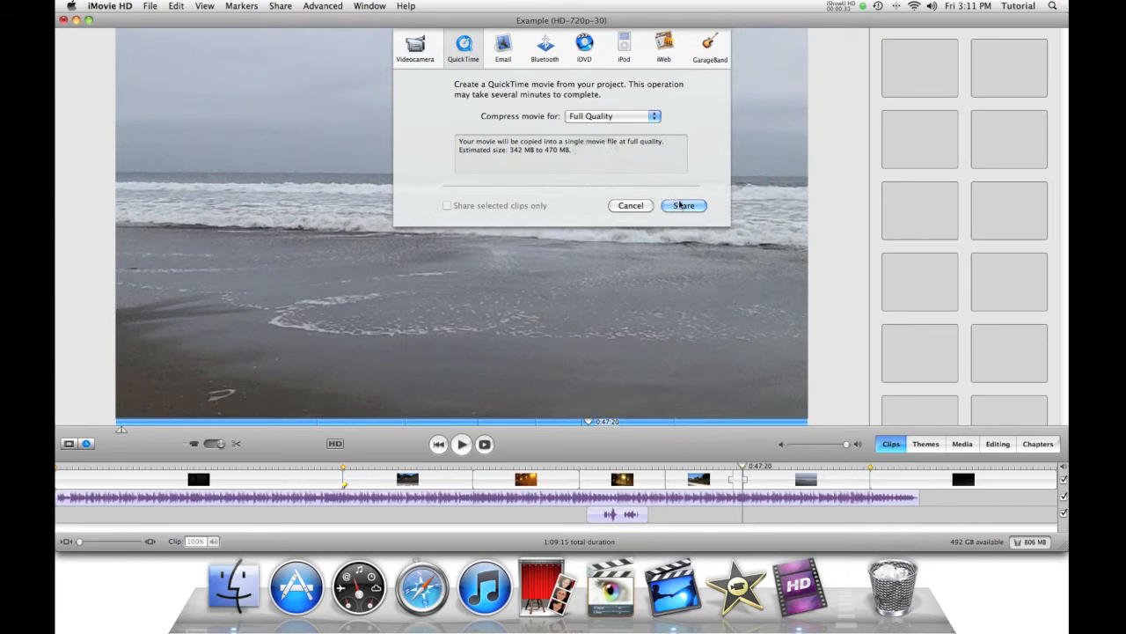
pyautogui.click(682, 205)
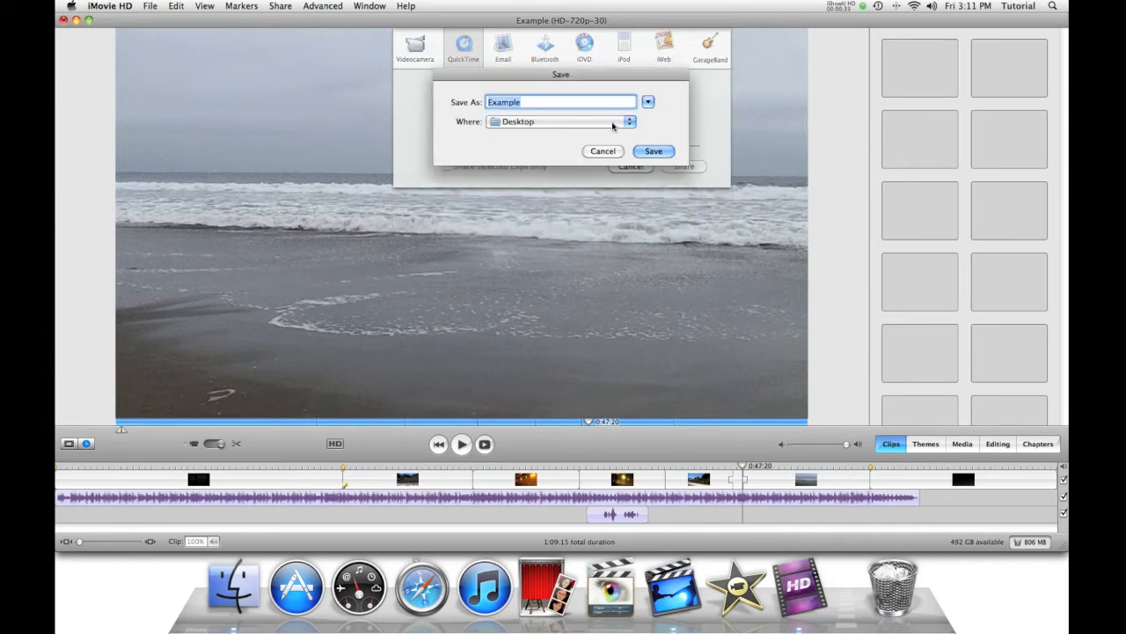
# Rename the export to Examplemoviefinal and save it to the Desktop
pyautogui.click(657, 101)
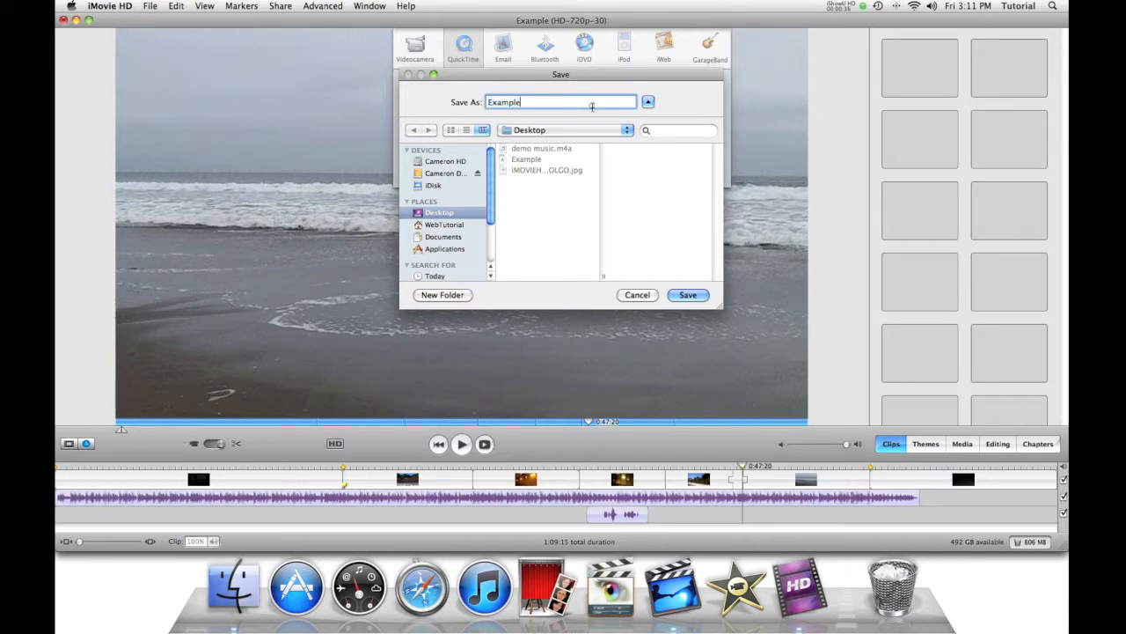
pyautogui.write('moviefi')
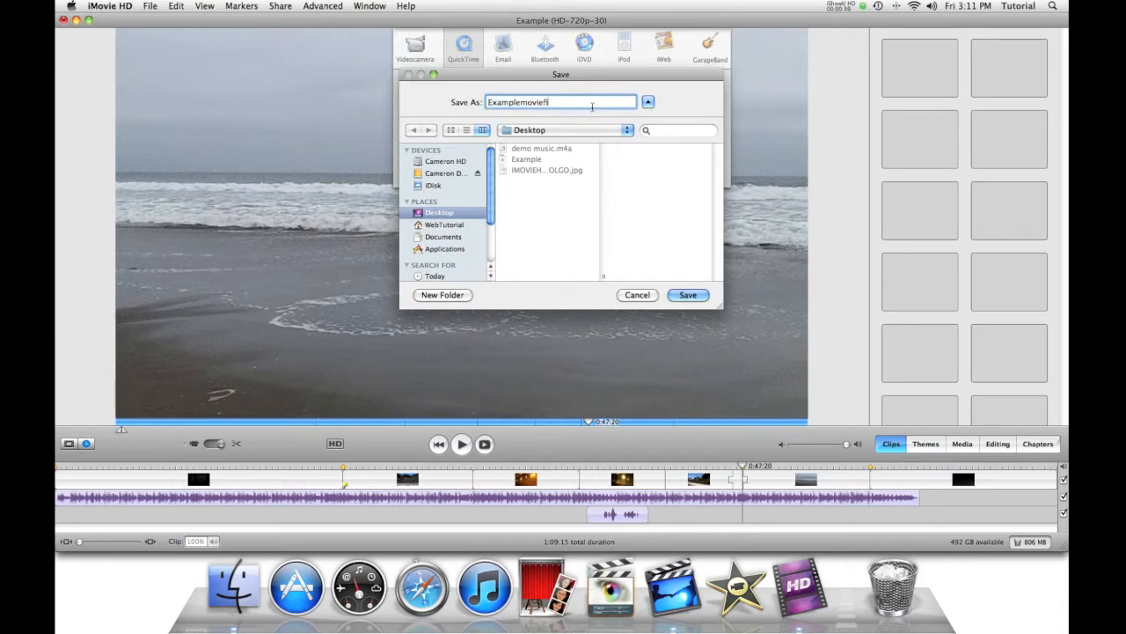
pyautogui.click(688, 294)
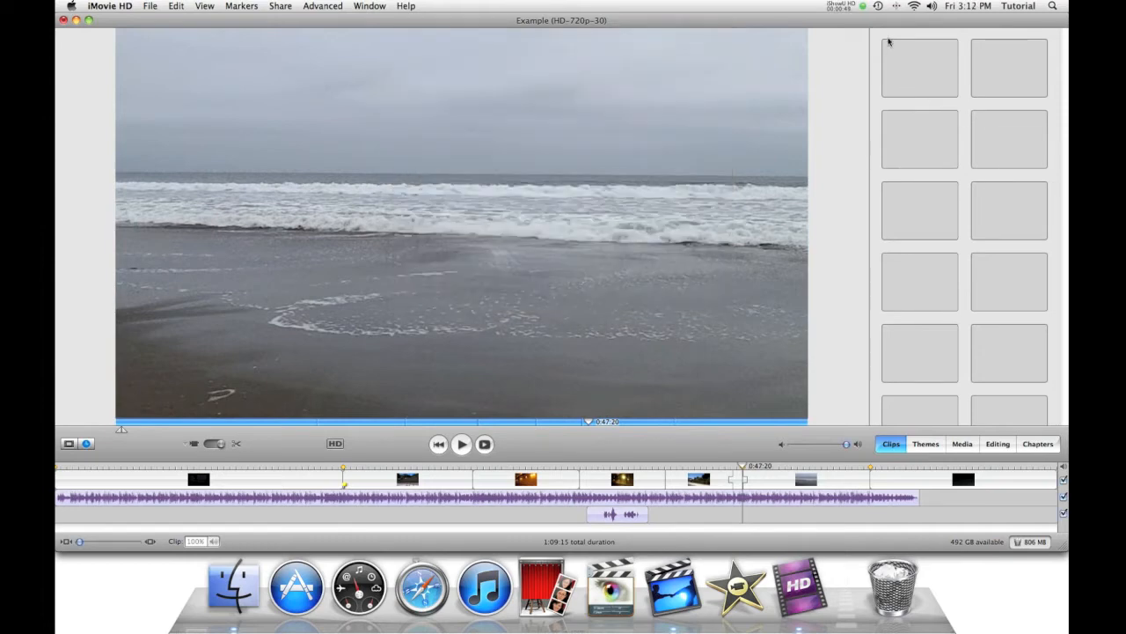
# Close the iMovie project and open Examplemoviefinal.mov from the desktop in QuickTime Player
pyautogui.click(147, 6)
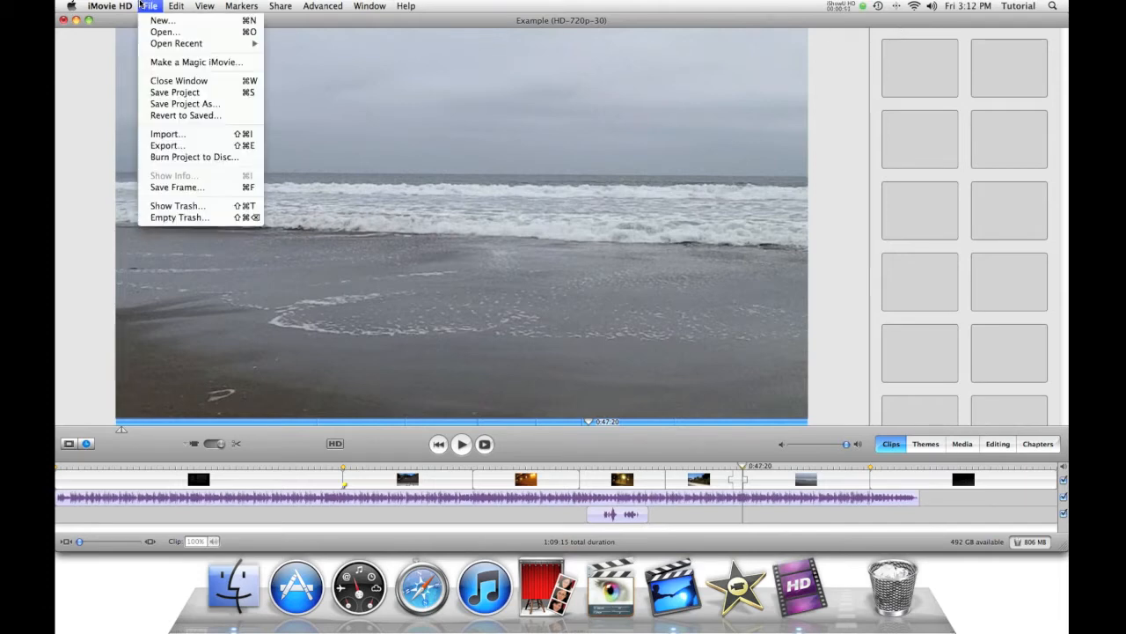
pyautogui.click(178, 80)
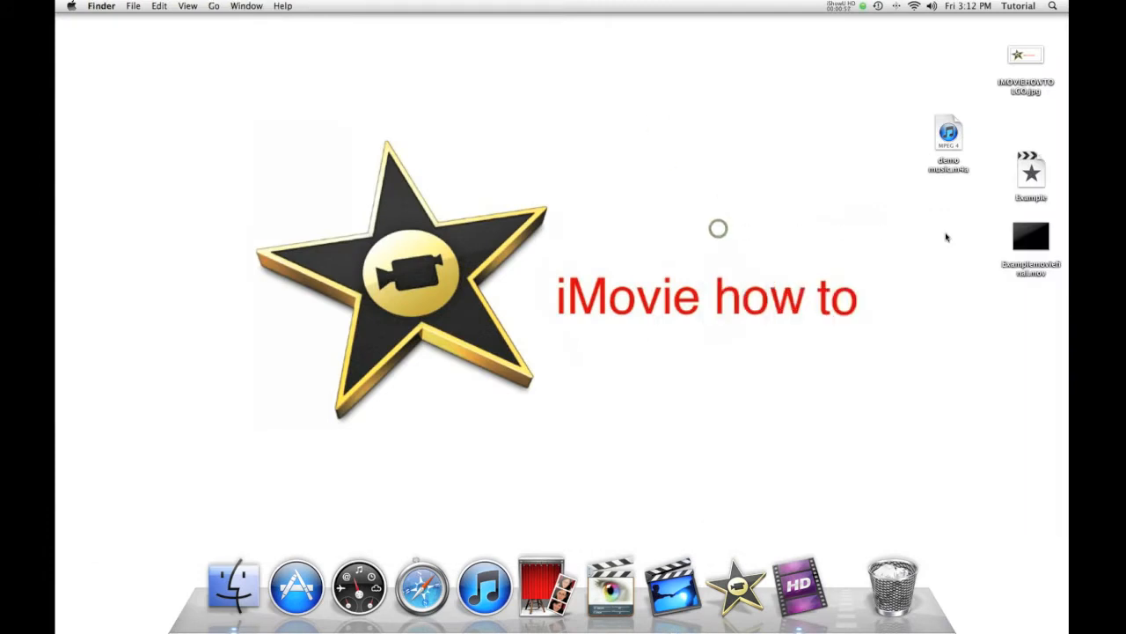
pyautogui.moveTo(1031, 237); pyautogui.dragTo(652, 136)
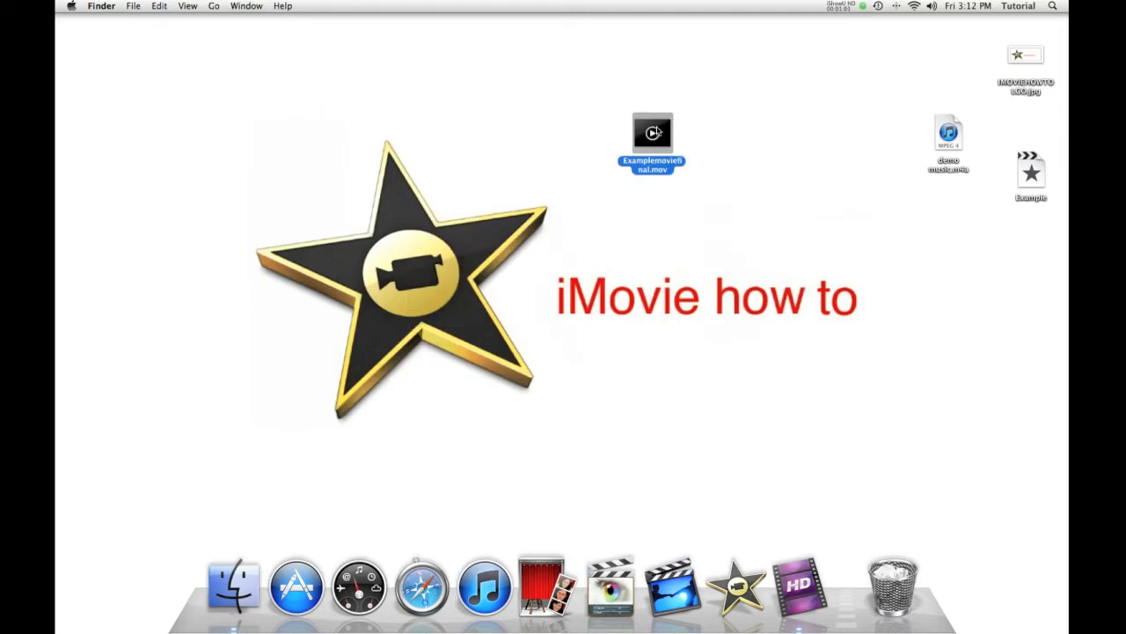
pyautogui.doubleClick(652, 132)
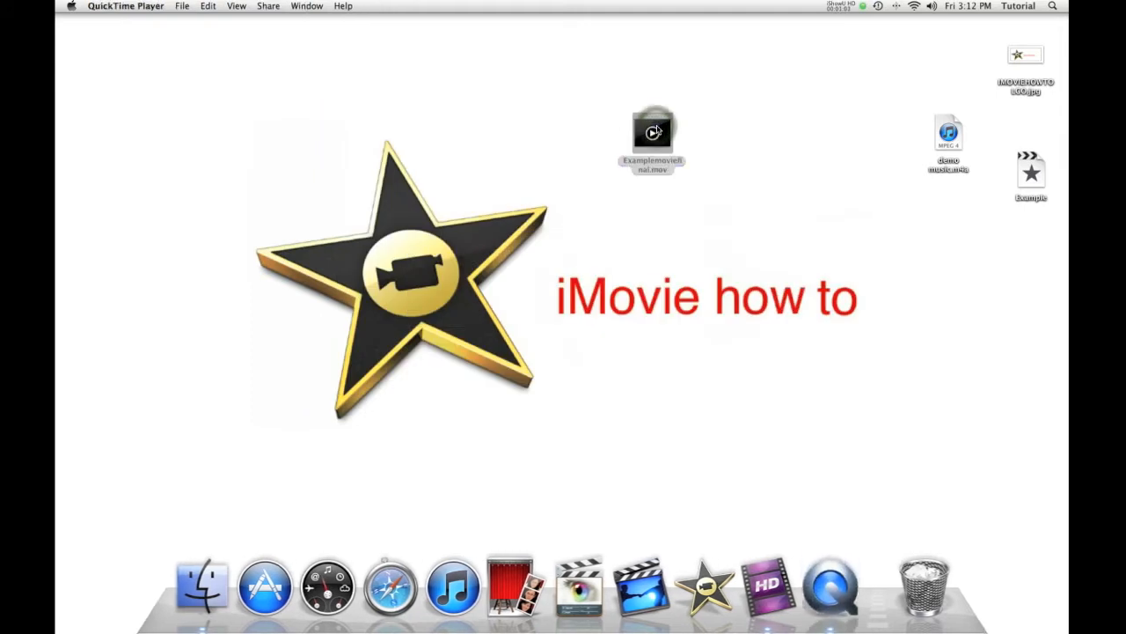
pyautogui.doubleClick(652, 133)
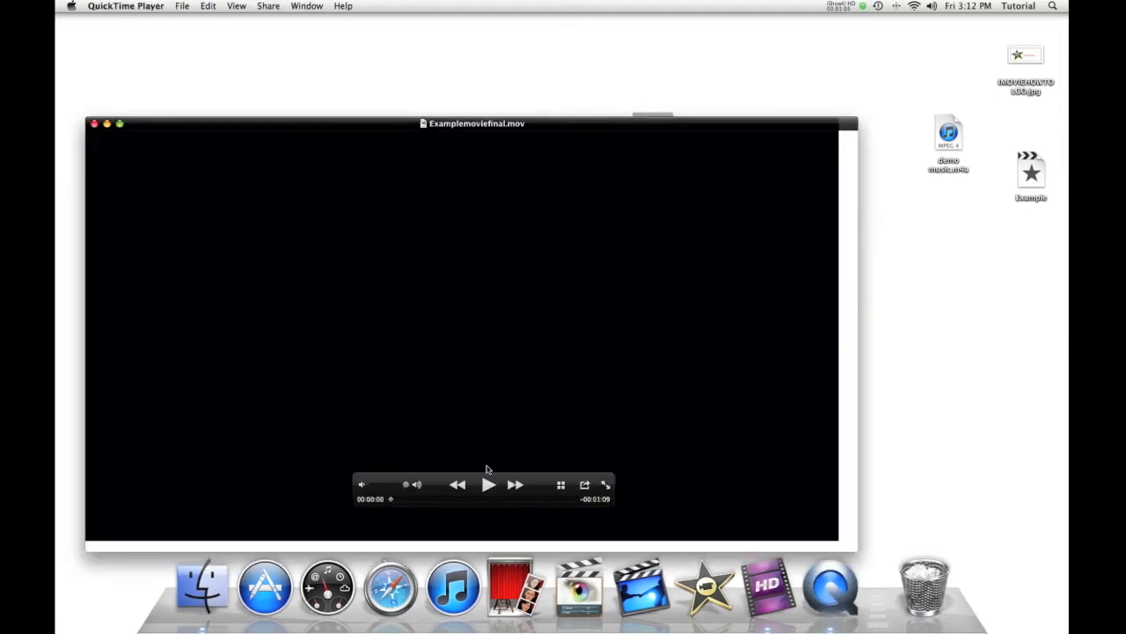